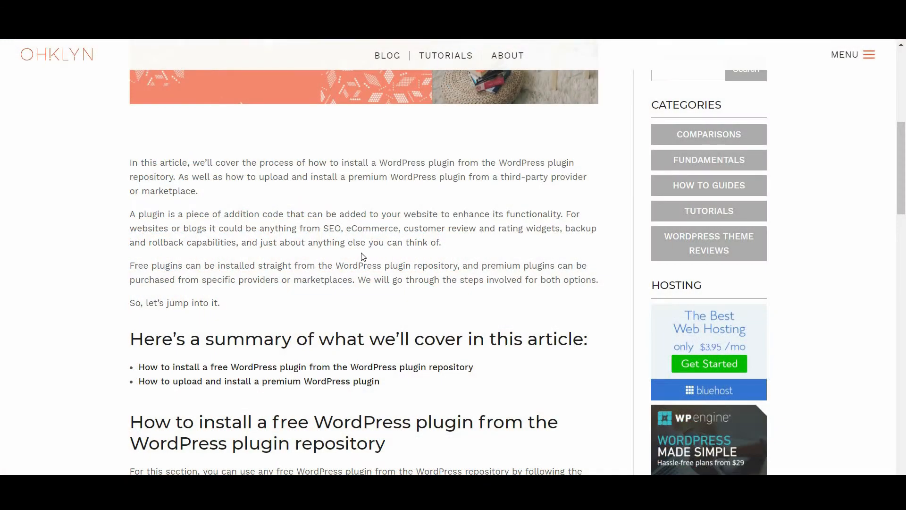
mouse_move(377, 311)
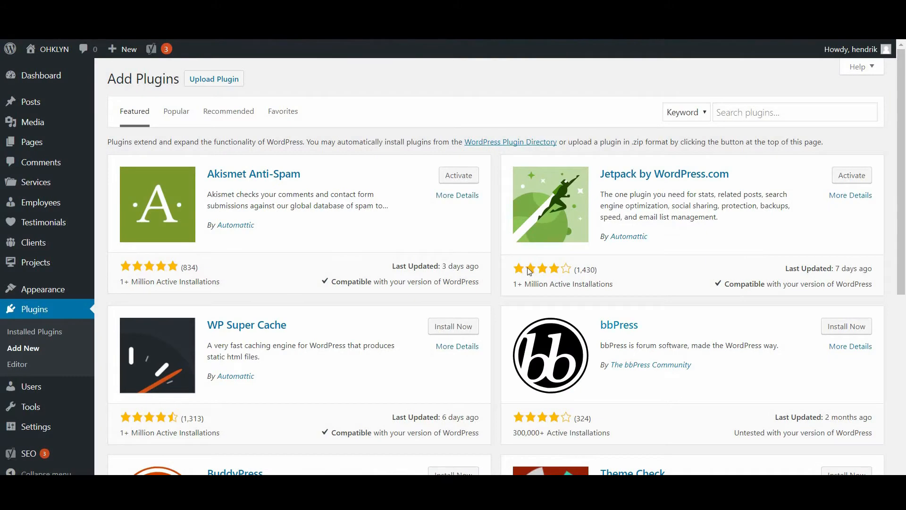
Log in to the WordPress admin and view the nine installed plugins.
scroll(down, 3)
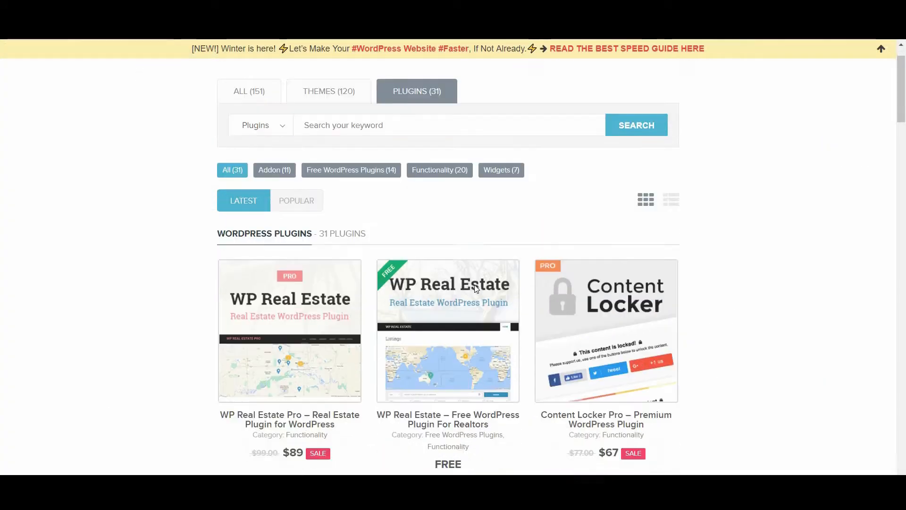
scroll(down, 3)
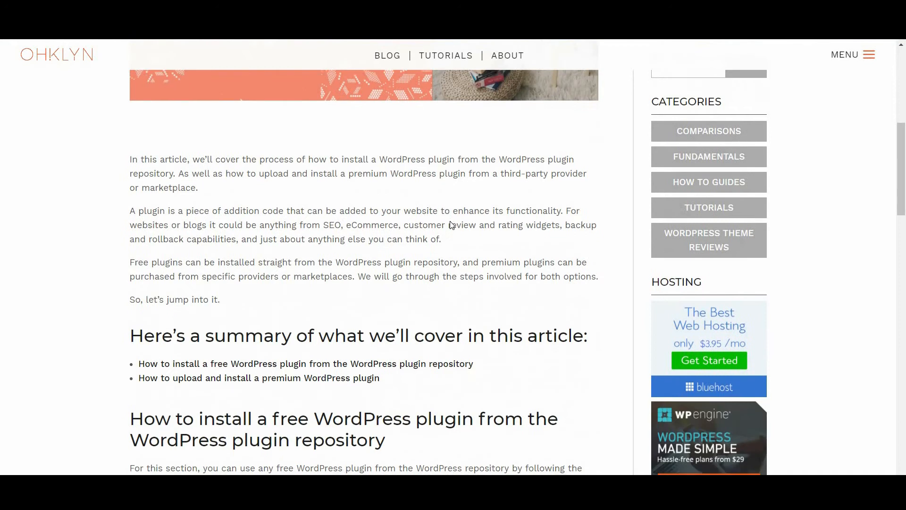
scroll(down, 3)
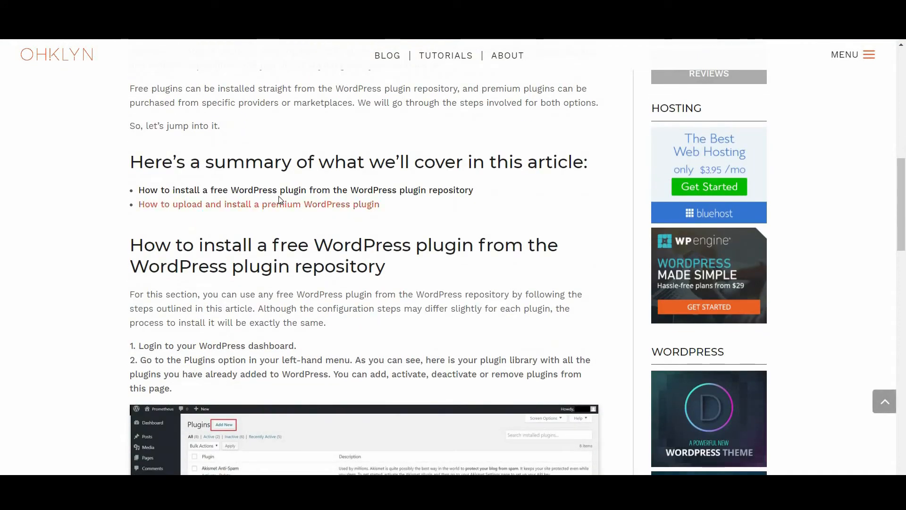
mouse_move(315, 190)
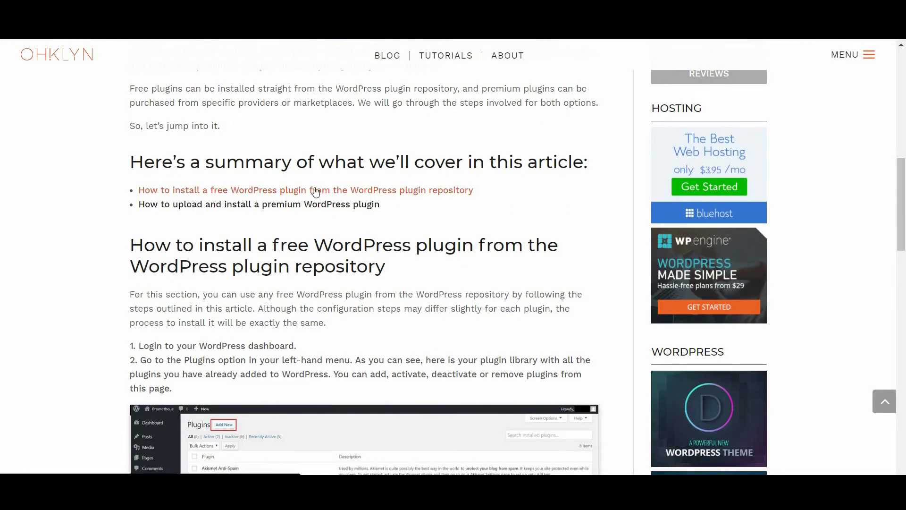
scroll(down, 3)
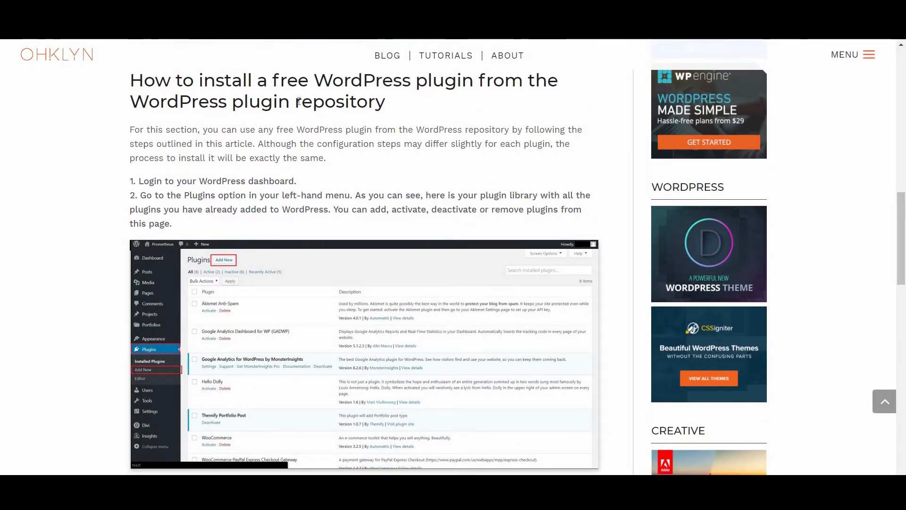
mouse_move(360, 149)
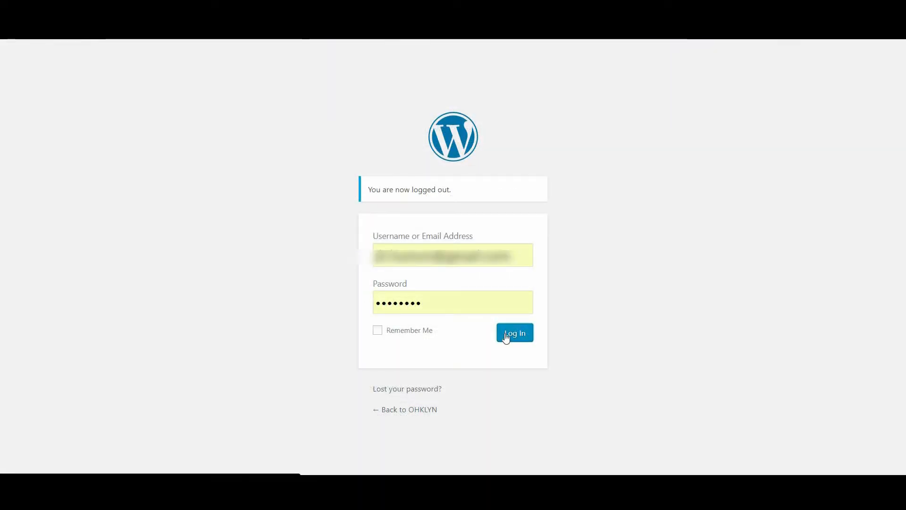
click(514, 333)
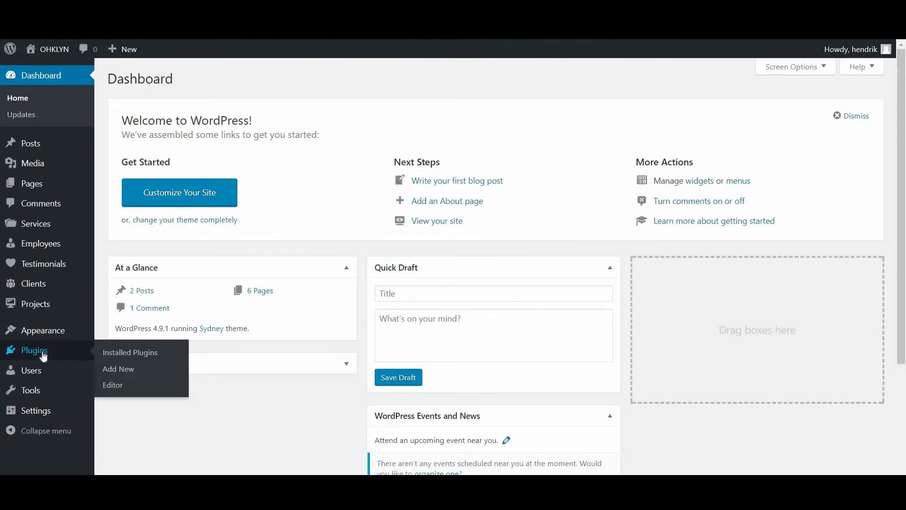
click(129, 353)
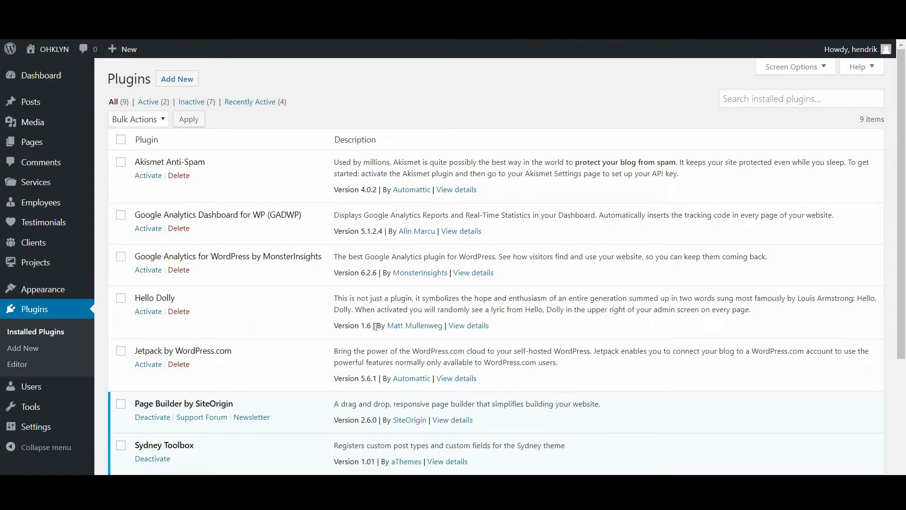
scroll(down, 3)
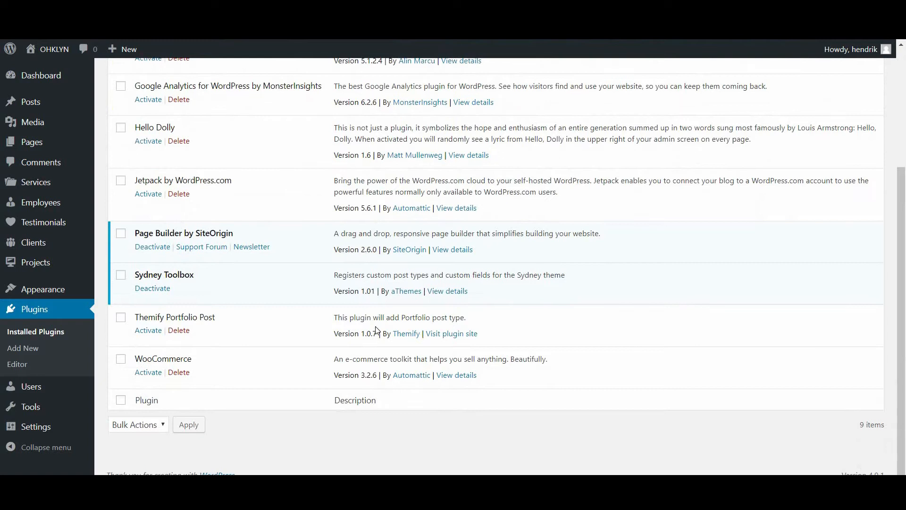
scroll(up, 3)
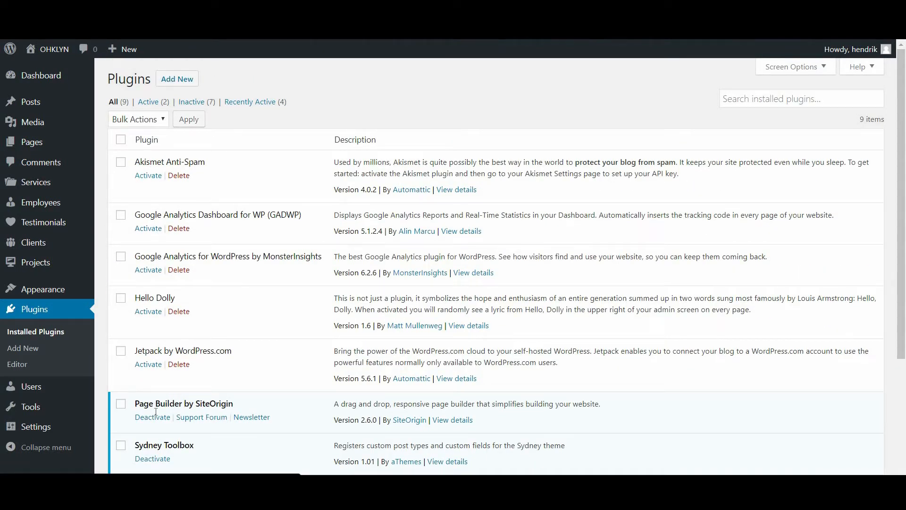
mouse_move(178, 364)
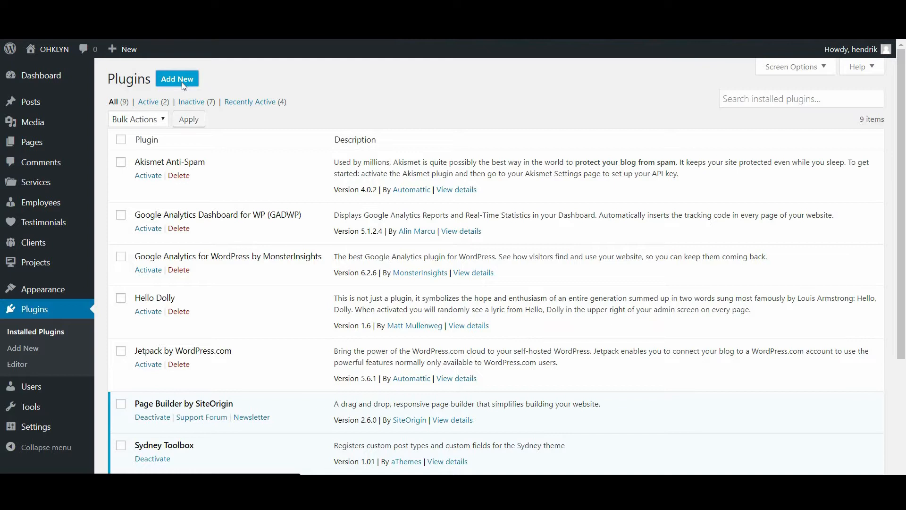
From Add New's Popular tab, search the plugin directory for 'Yoast'.
click(177, 79)
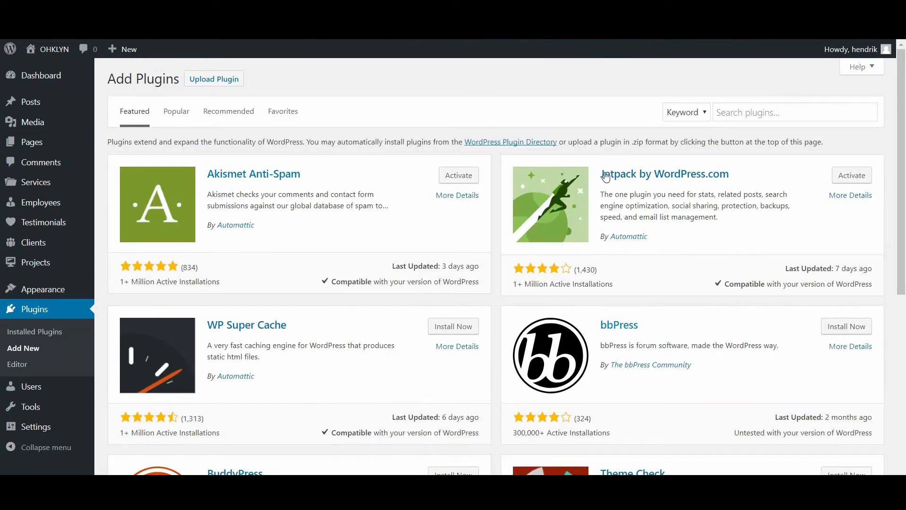
mouse_move(267, 132)
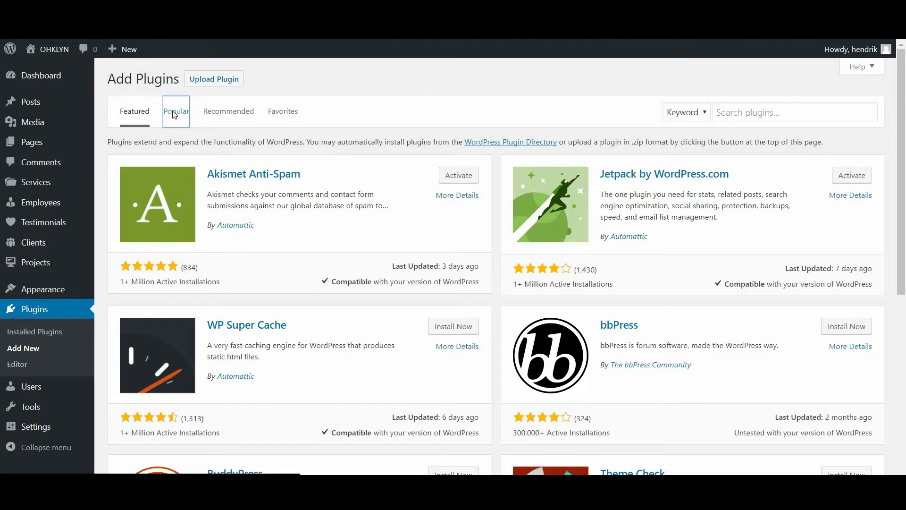
click(176, 111)
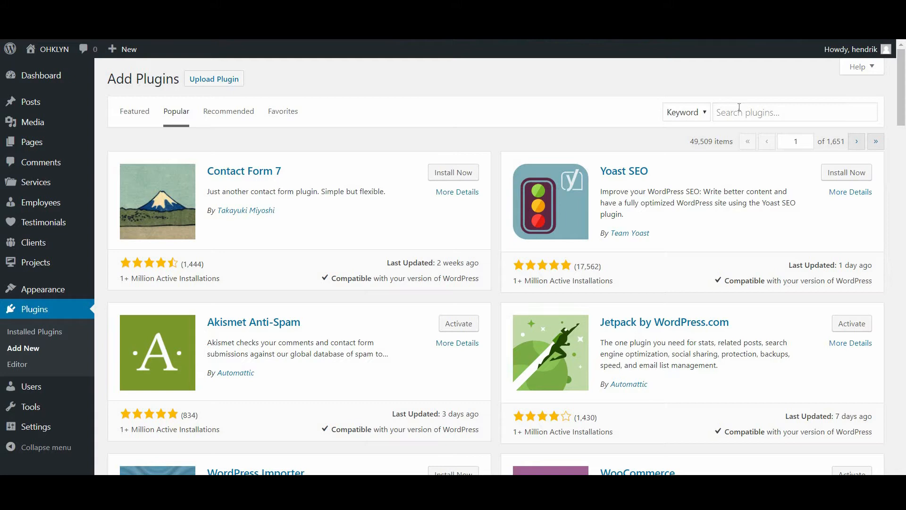
text(Yoast)
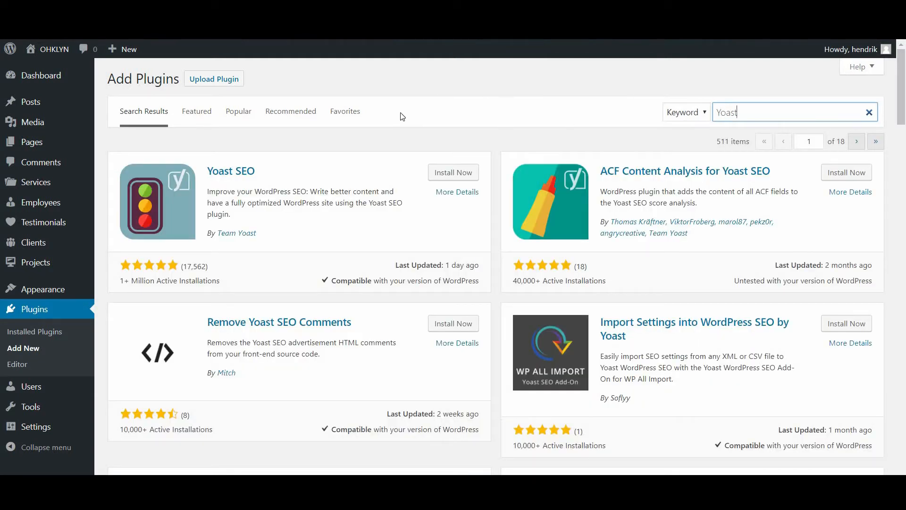
mouse_move(124, 270)
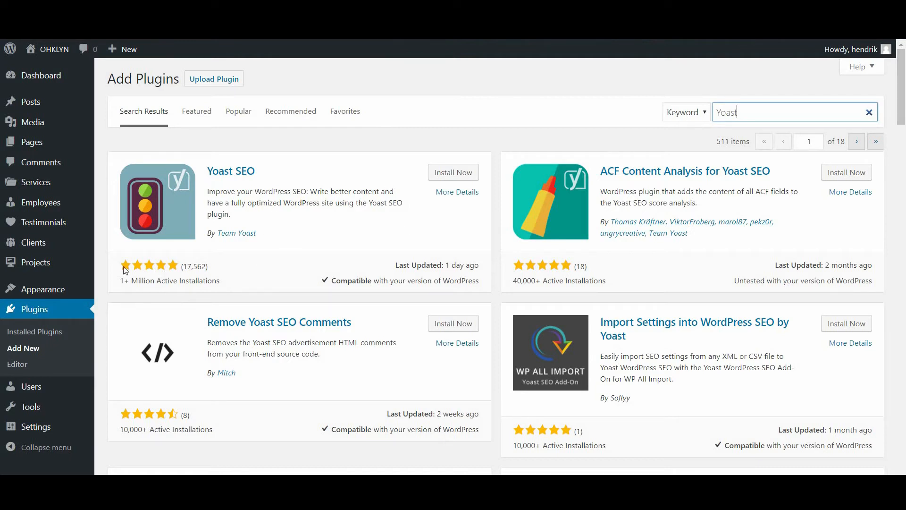
mouse_move(391, 270)
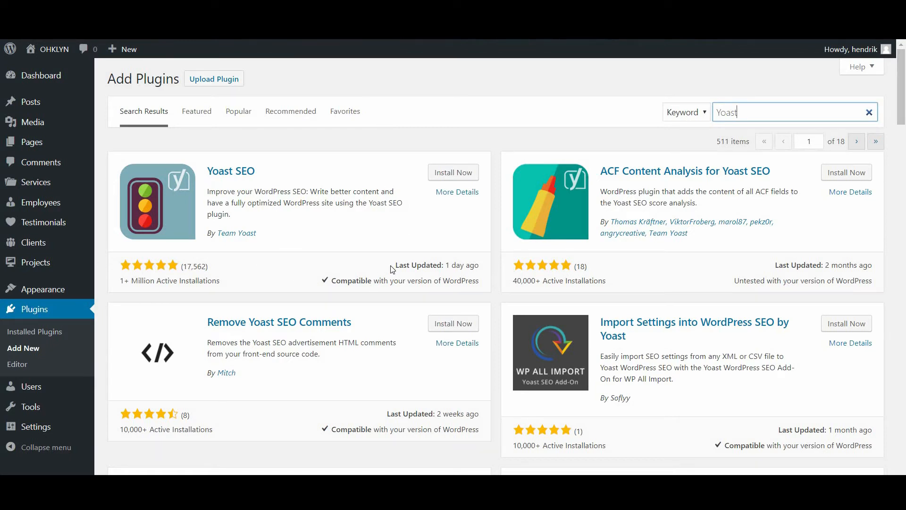
mouse_move(371, 223)
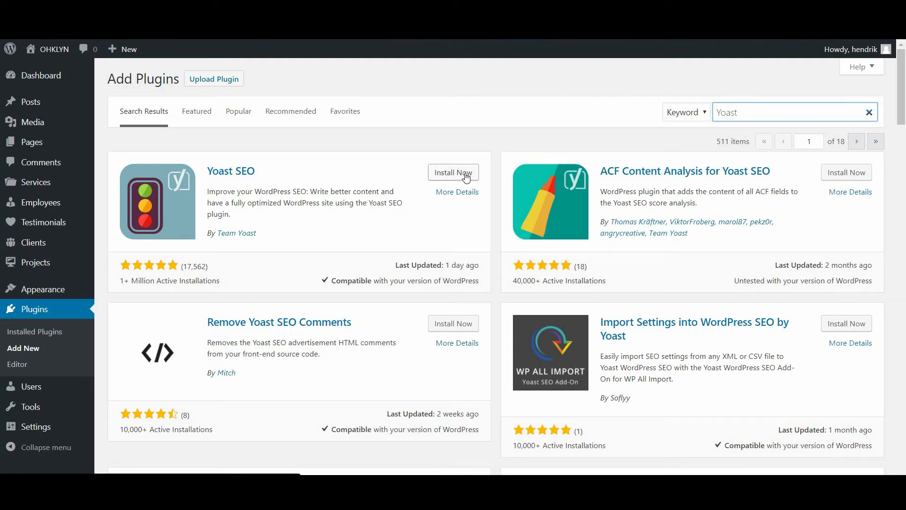
Install and activate Yoast SEO, then check it in the ten-plugin list.
click(453, 173)
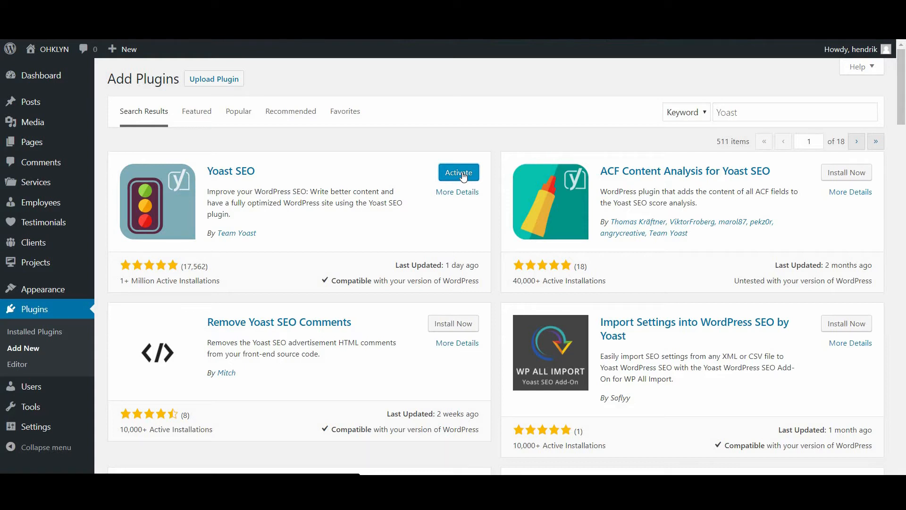
click(459, 172)
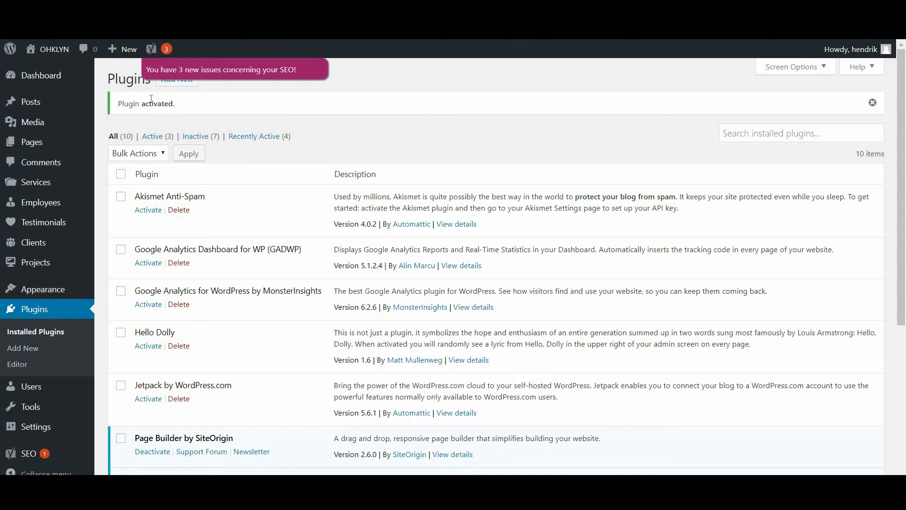
mouse_move(306, 233)
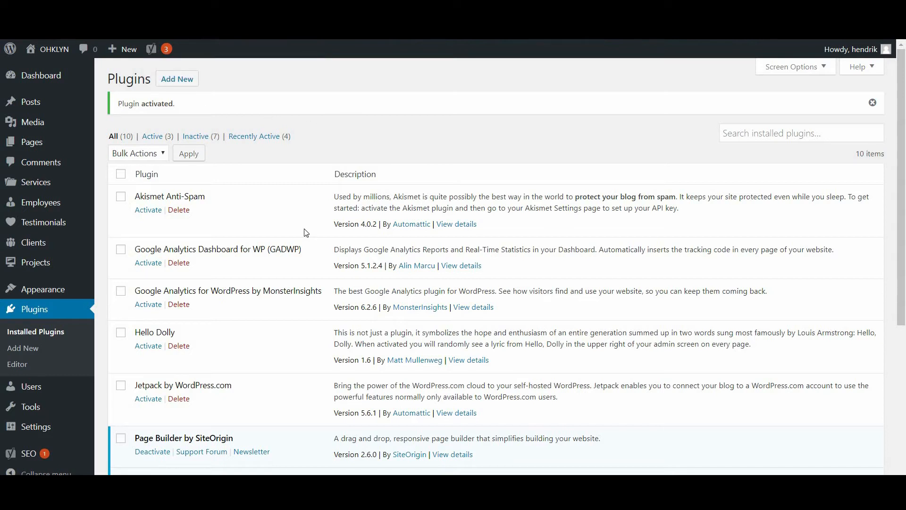
scroll(down, 3)
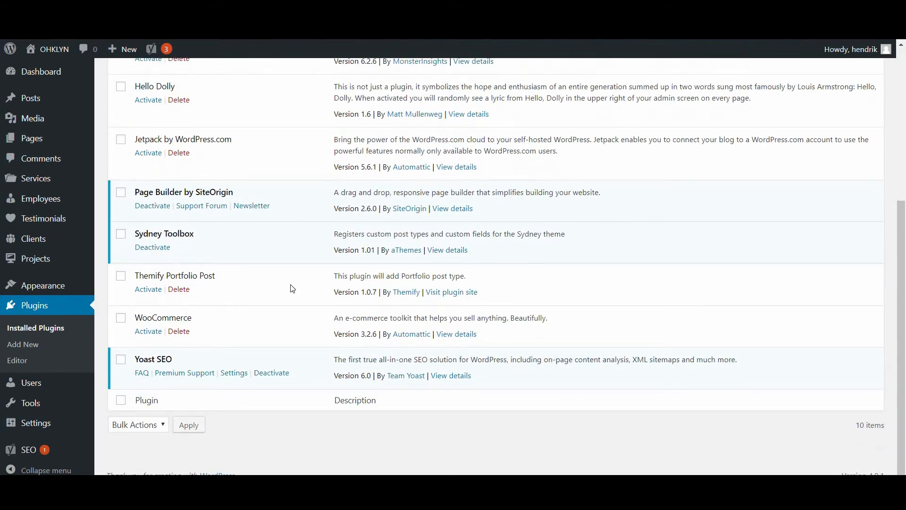
mouse_move(174, 361)
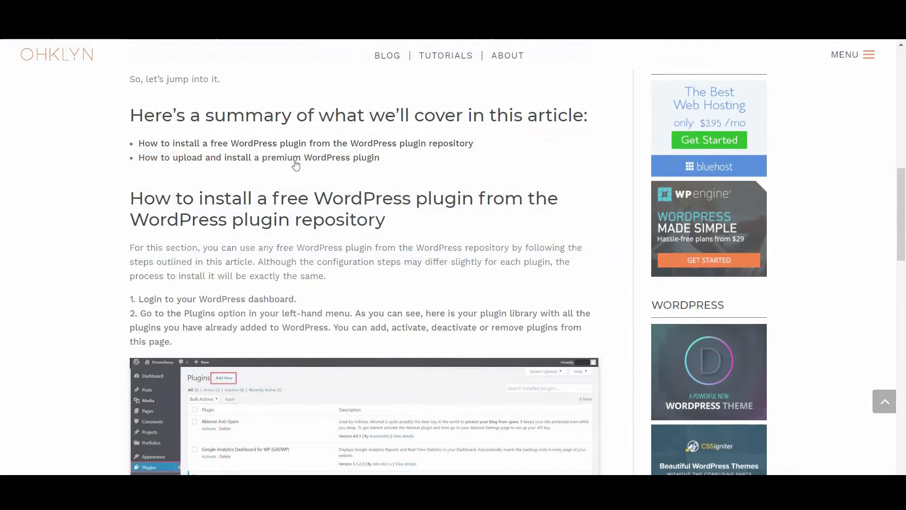
mouse_move(259, 157)
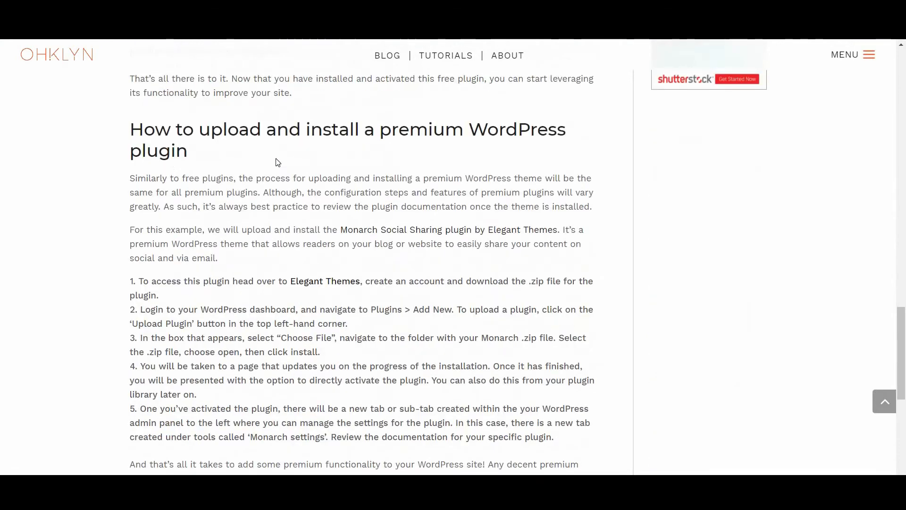
Follow the OHKLYN article's 'Monarch Social Sharing plugin by Elegant Themes' link.
scroll(down, 3)
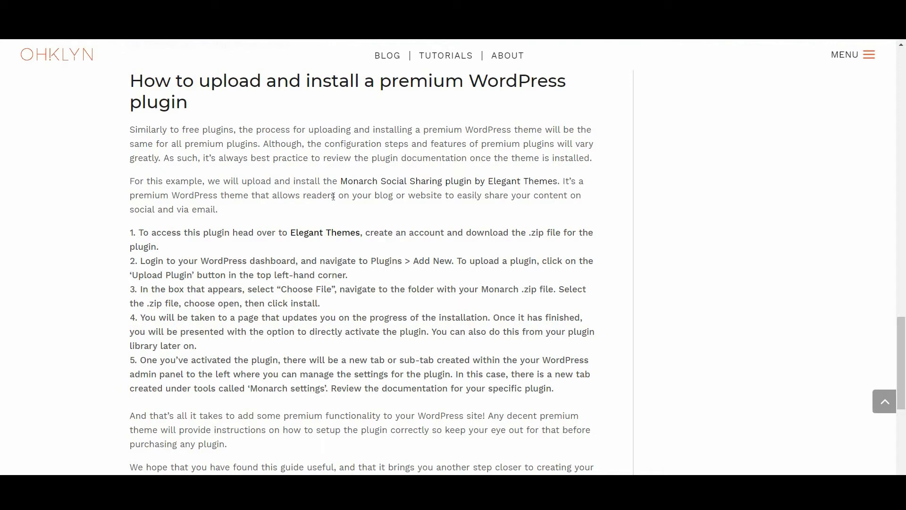
mouse_move(357, 188)
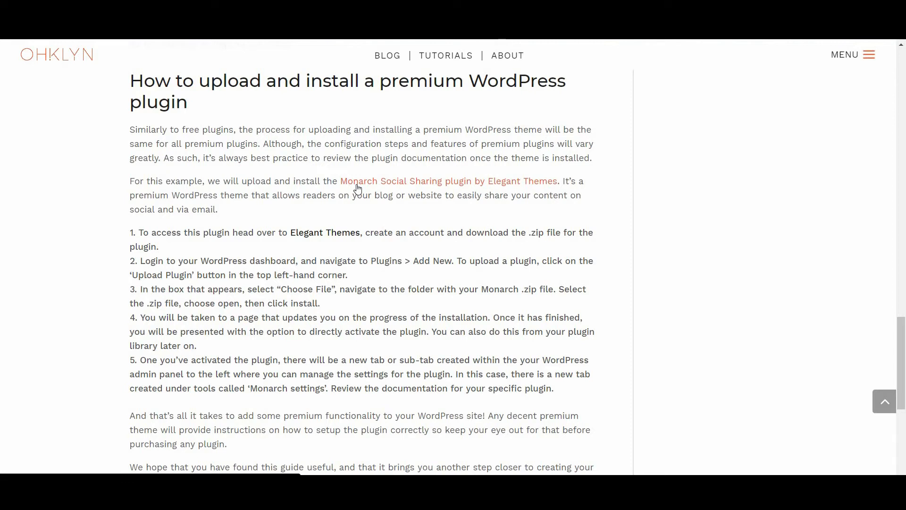
mouse_move(266, 214)
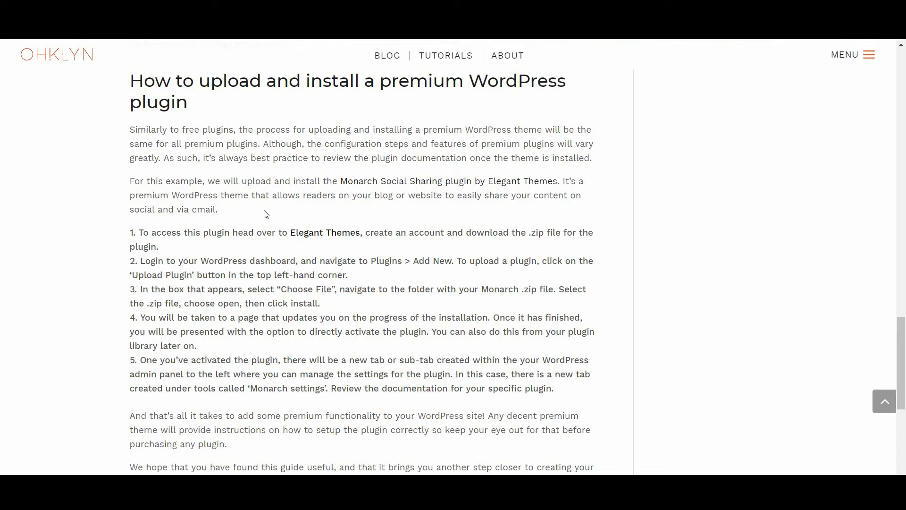
click(325, 232)
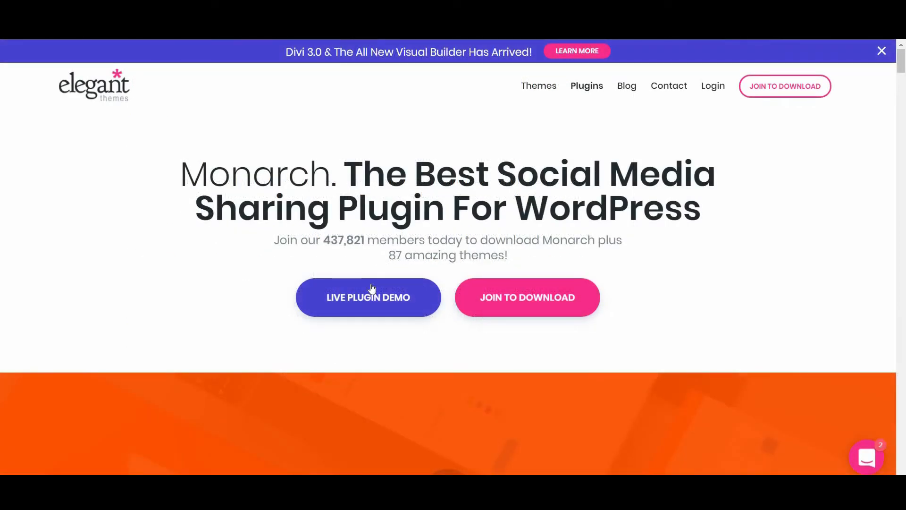
Scroll the Monarch page to the Yearly $89 and Lifetime $249 pricing plans.
scroll(down, 3)
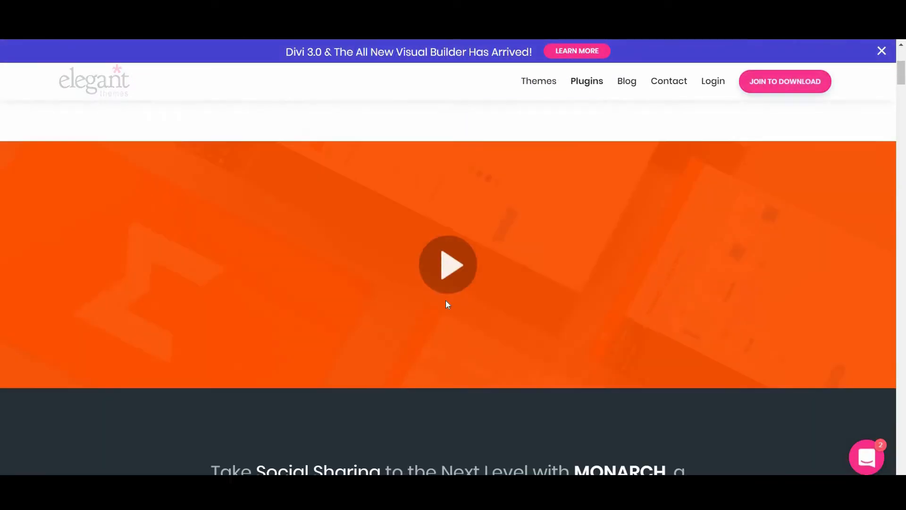
scroll(down, 3)
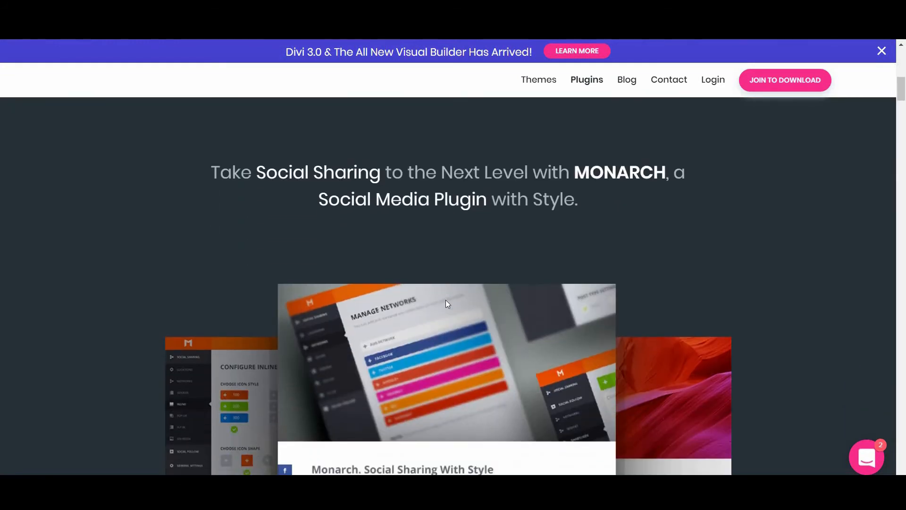
scroll(down, 3)
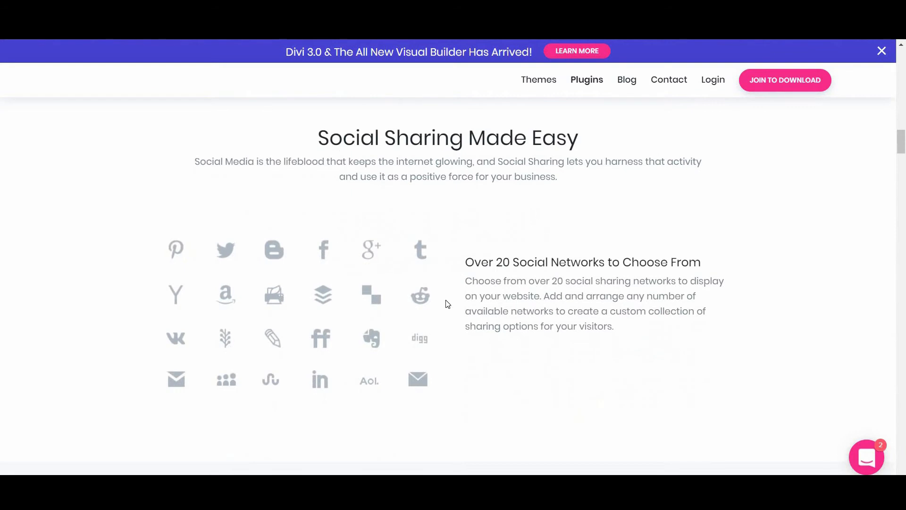
scroll(down, 3)
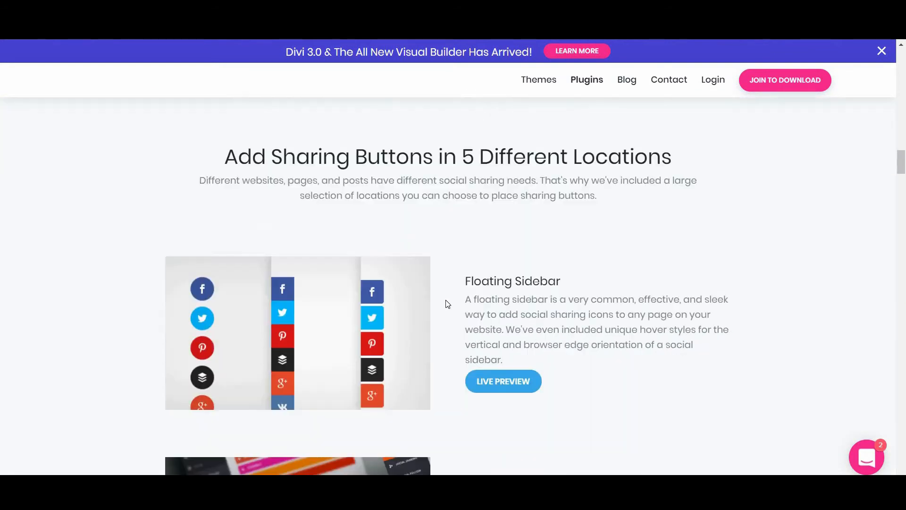
scroll(down, 3)
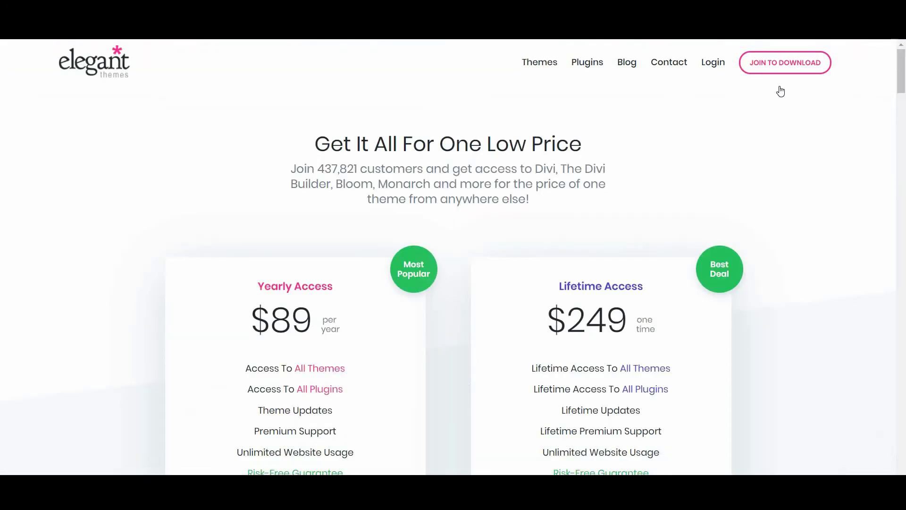
scroll(down, 3)
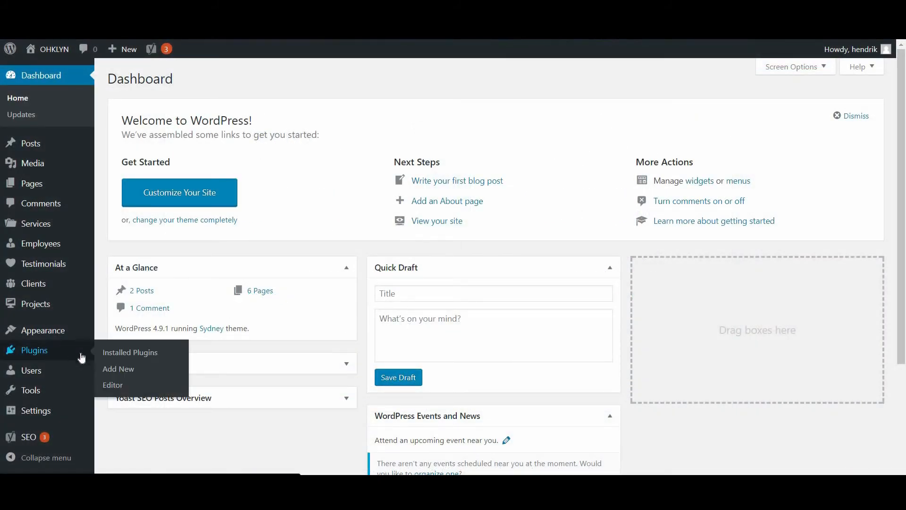
mouse_move(210, 316)
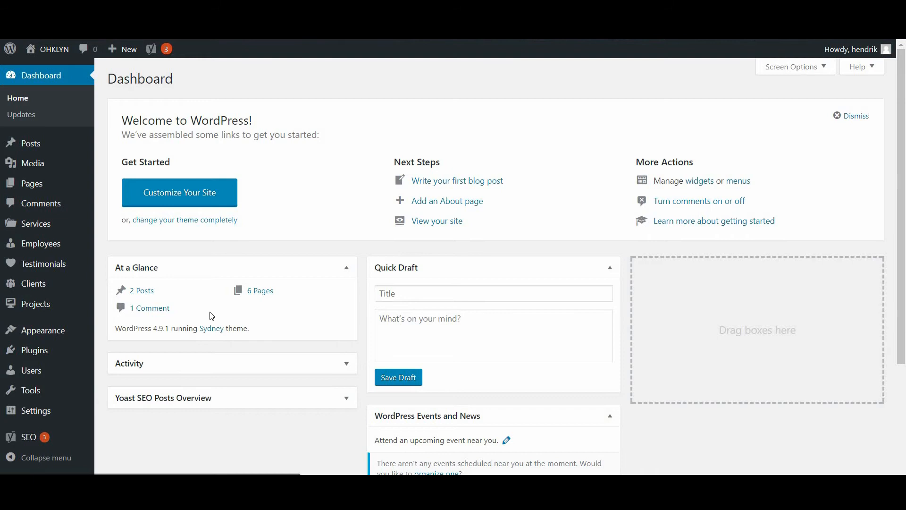
Reveal the zip upload form on the Add Plugins page.
click(23, 348)
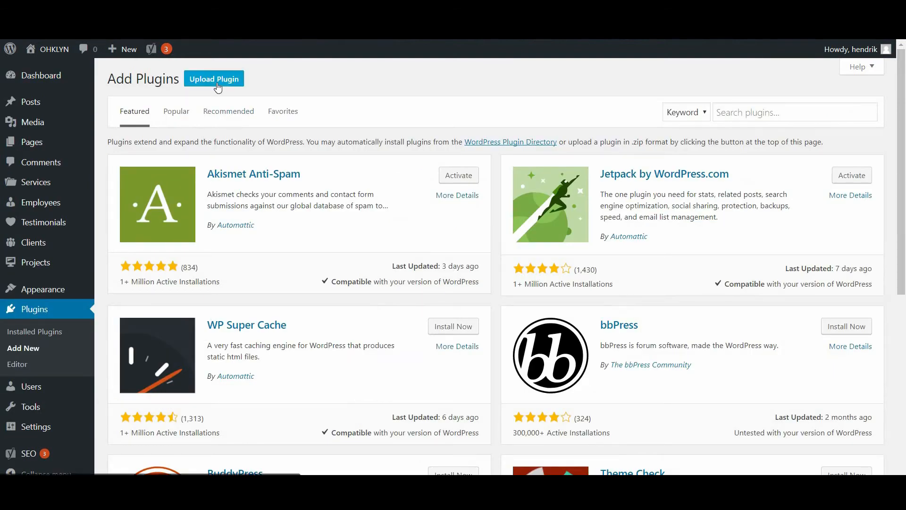
click(213, 78)
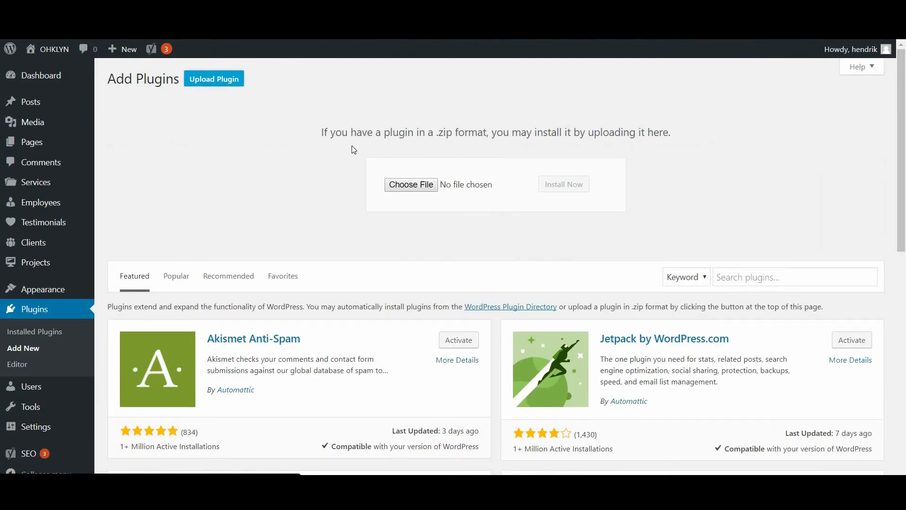
Choose monarch.zip from the Downloads folder as the plugin upload file.
click(410, 184)
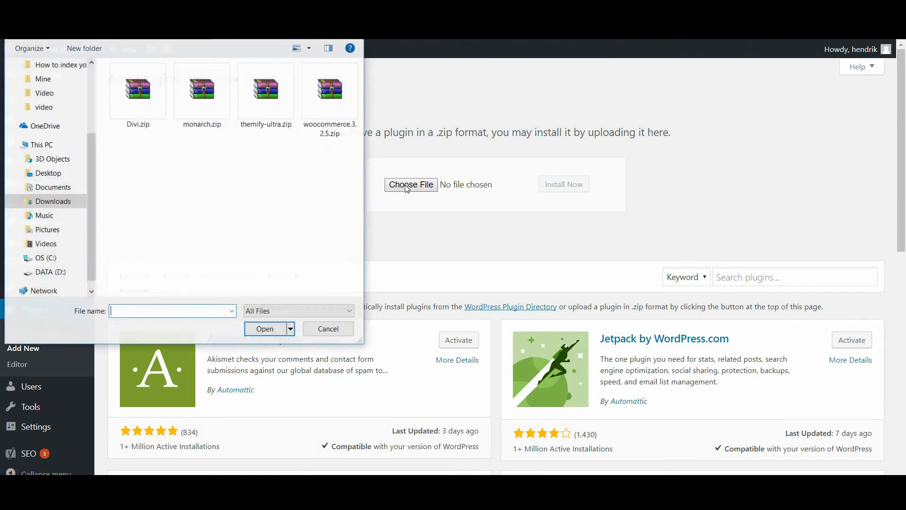
click(201, 90)
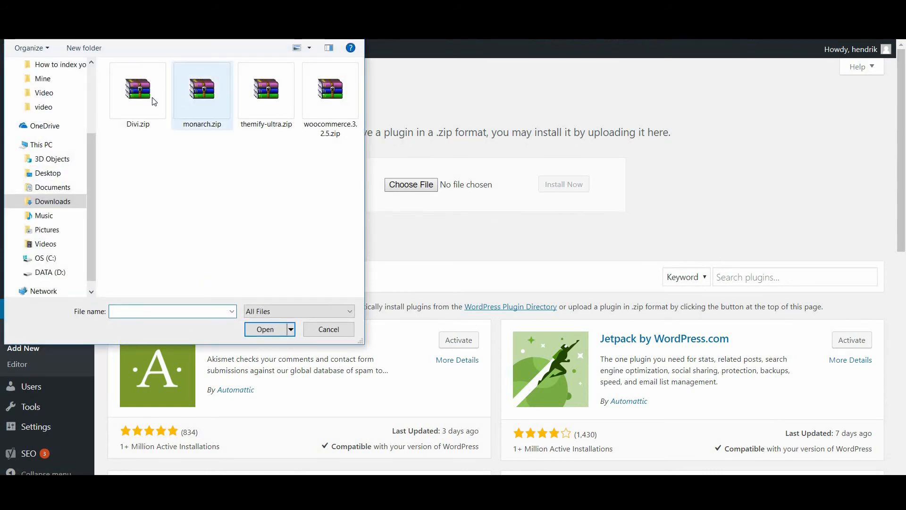
click(201, 89)
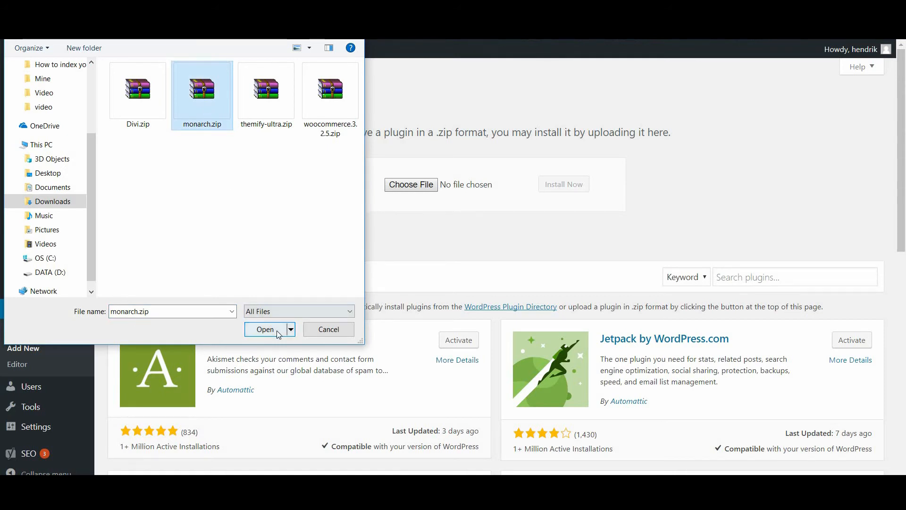
click(265, 329)
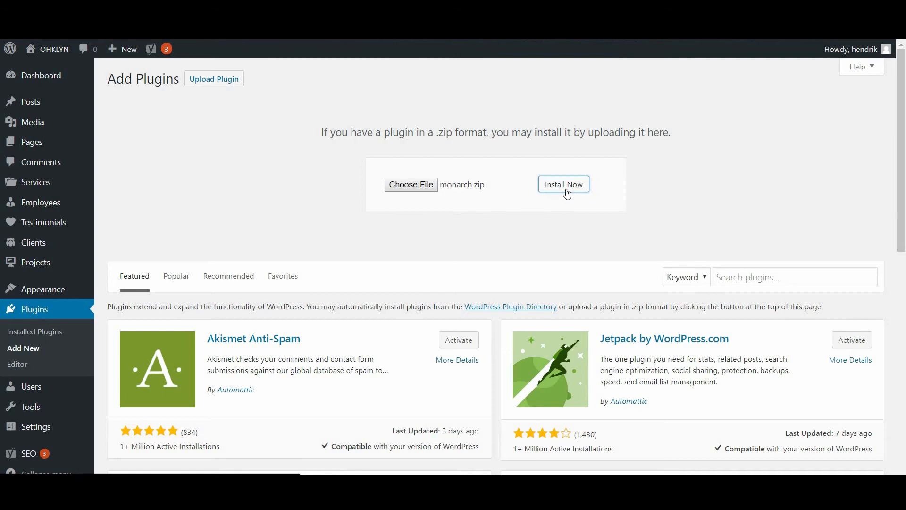
Install the Monarch Plugin from monarch.zip and activate it in the plugins list.
click(562, 183)
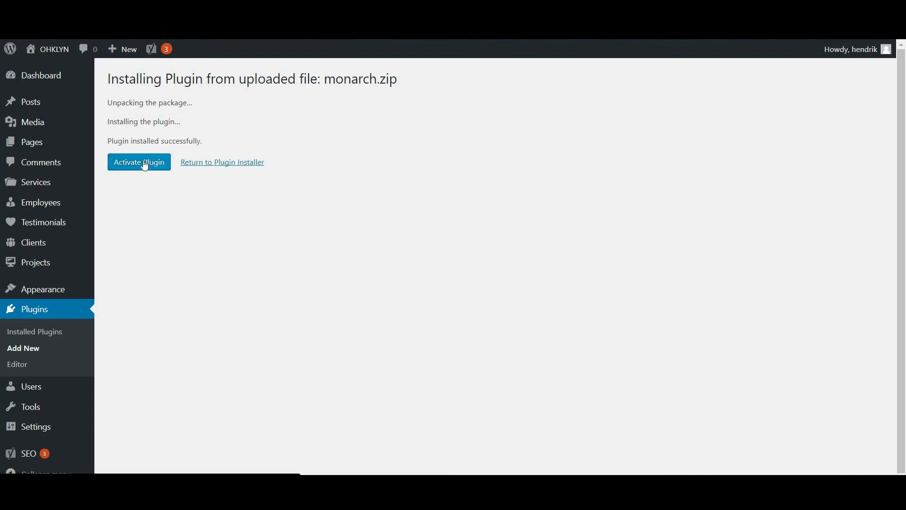
click(138, 162)
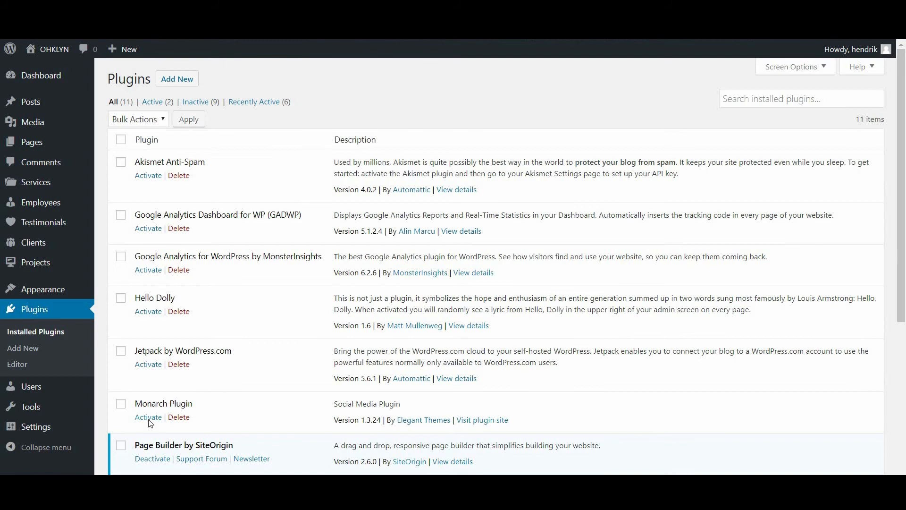
click(148, 416)
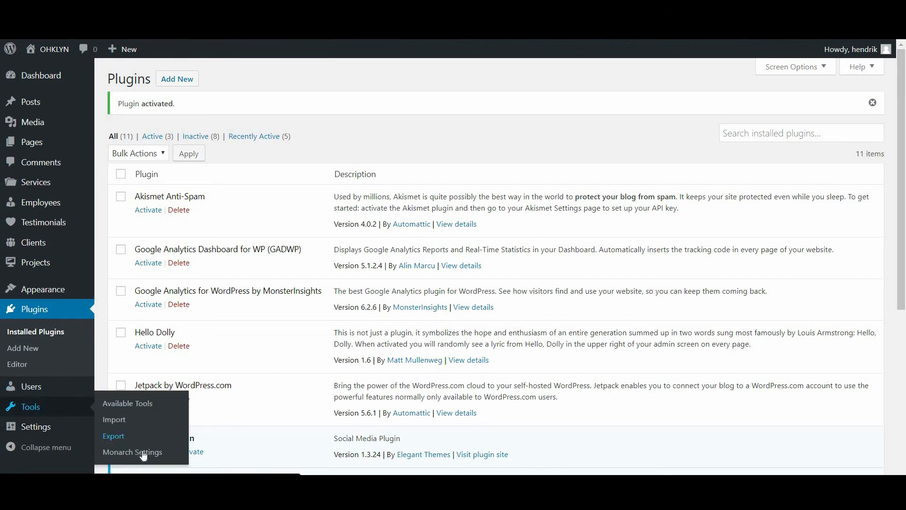
Open Tools > Monarch Settings to show the Manage Locations options.
click(132, 453)
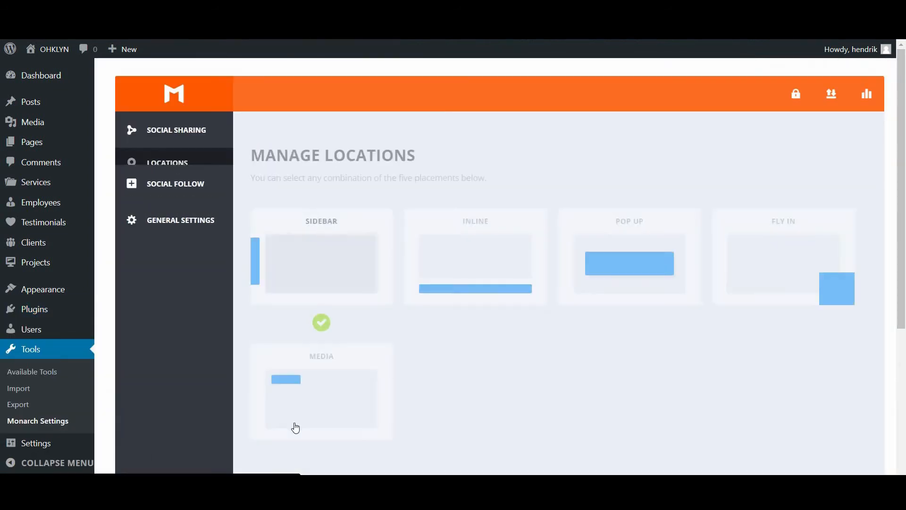
click(168, 162)
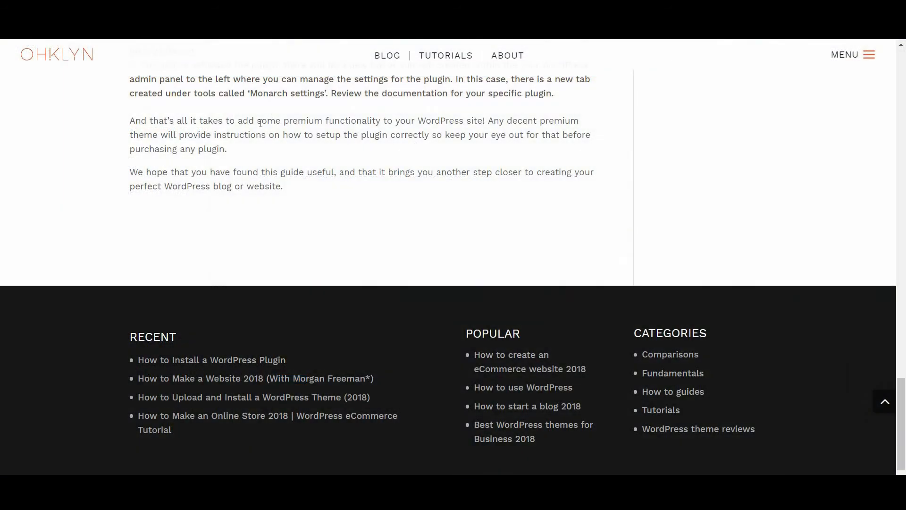
mouse_move(348, 167)
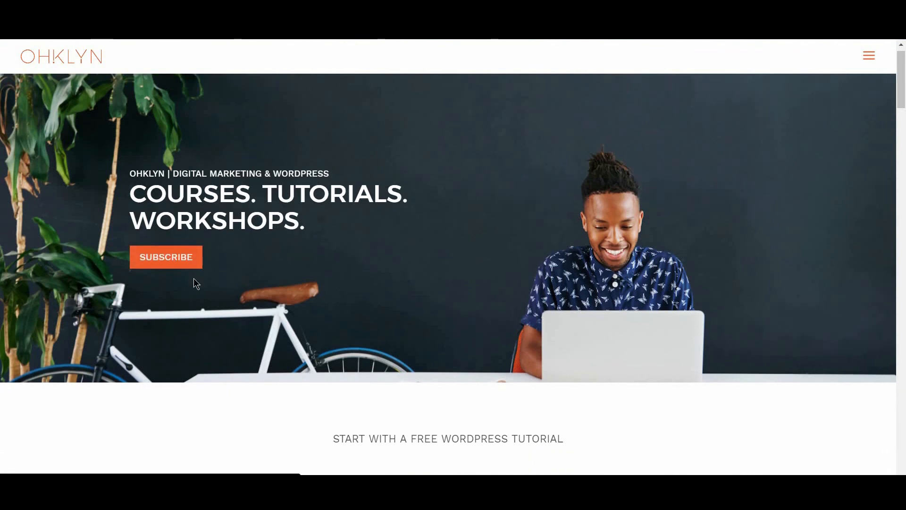
Scroll the OHKLYN homepage down to the footer newsletter signup form.
scroll(down, 3)
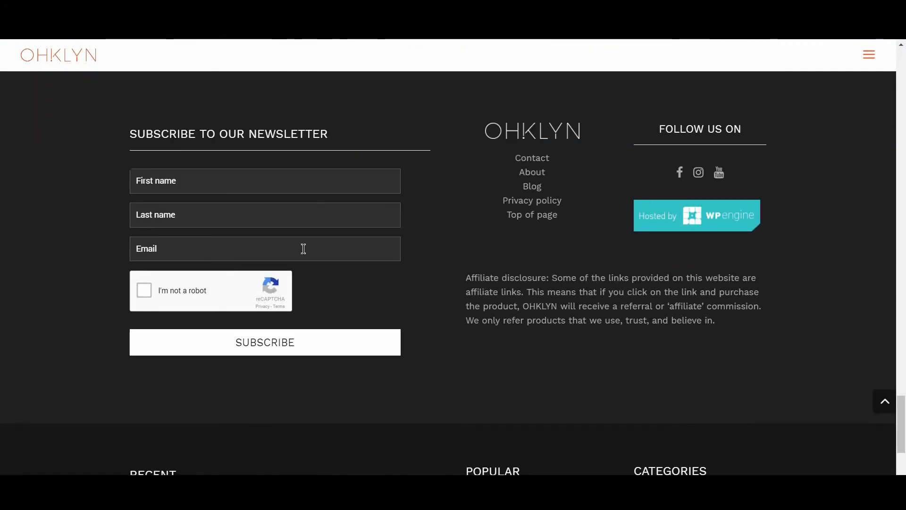
mouse_move(373, 342)
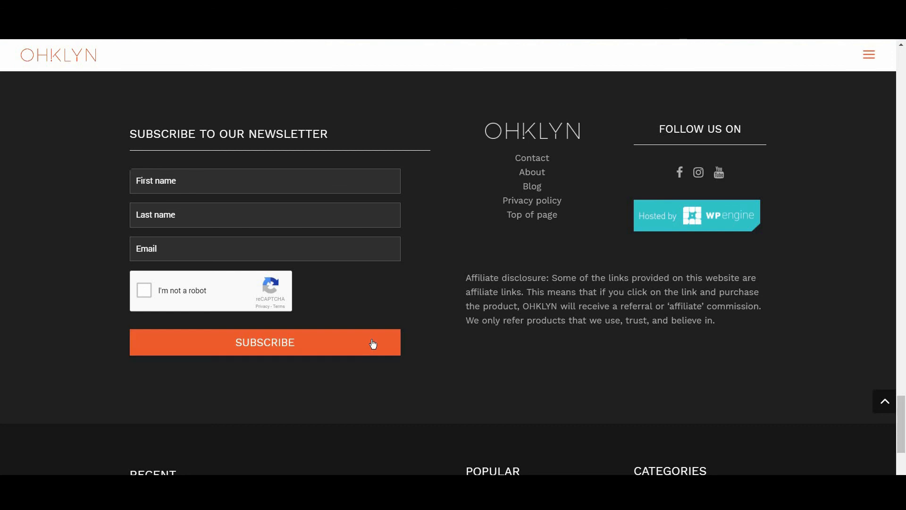